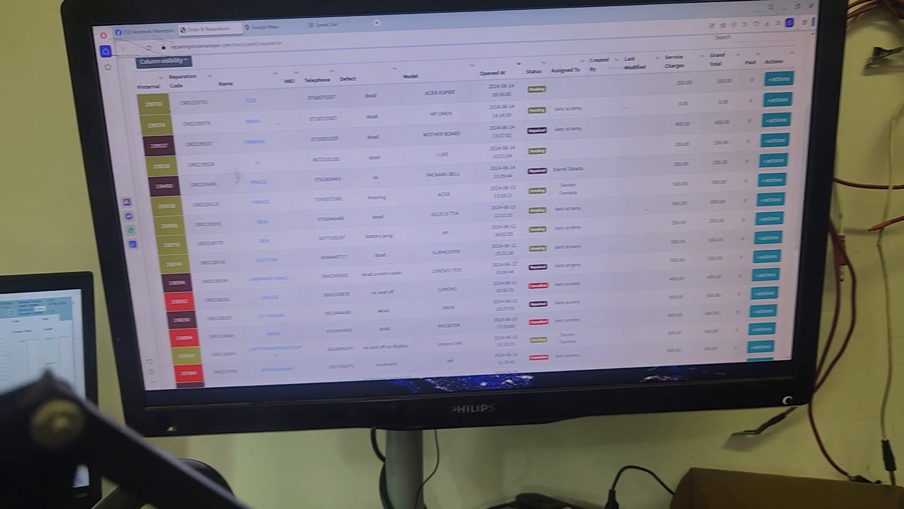
{"action": "scroll", "scroll_direction": "down", "scroll_amount": 3}
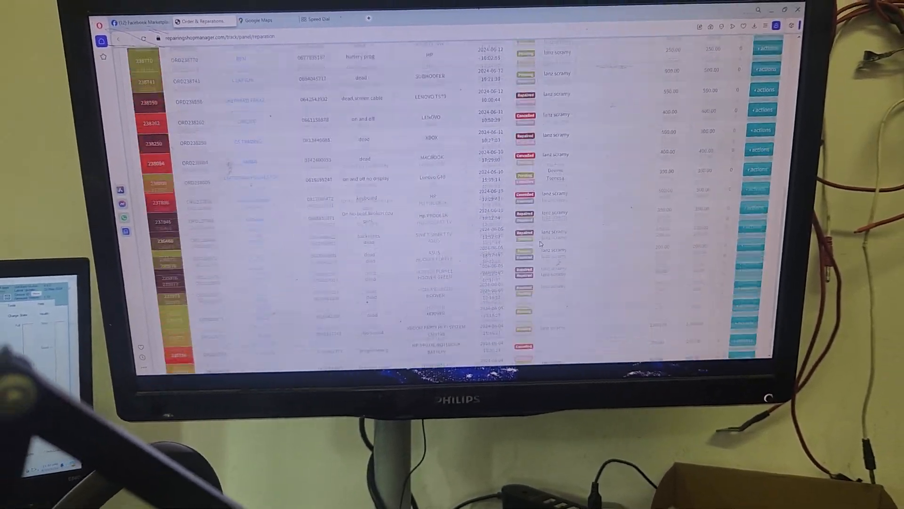